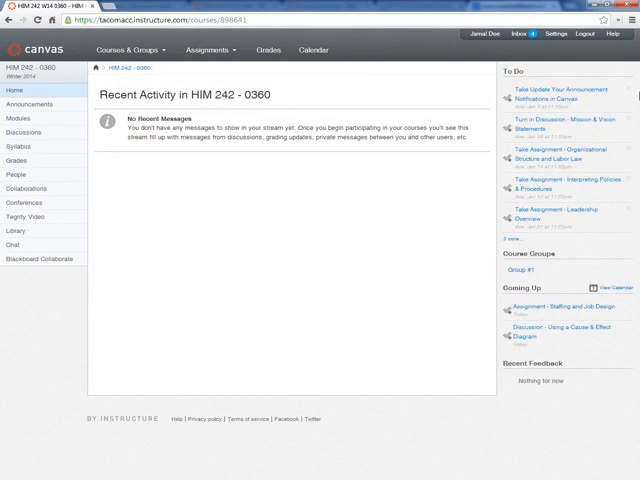
{"action": "mouse_move", "coordinate": [458, 86]}
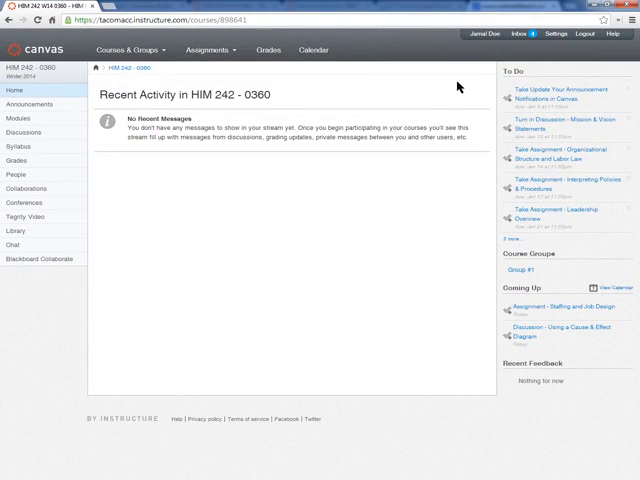
{"action": "mouse_move", "coordinate": [432, 58]}
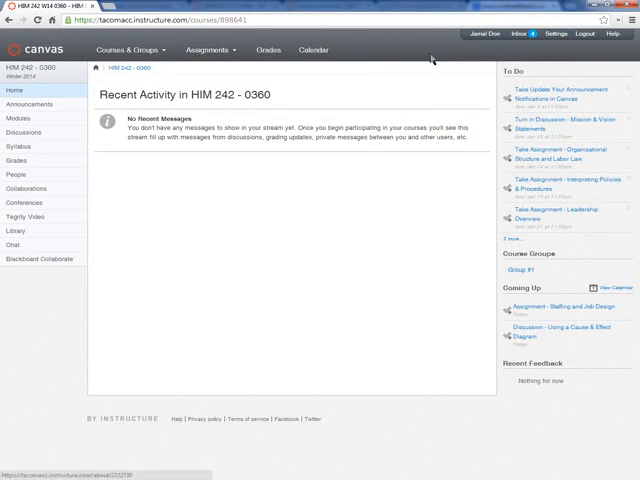
{"action": "mouse_move", "coordinate": [178, 314]}
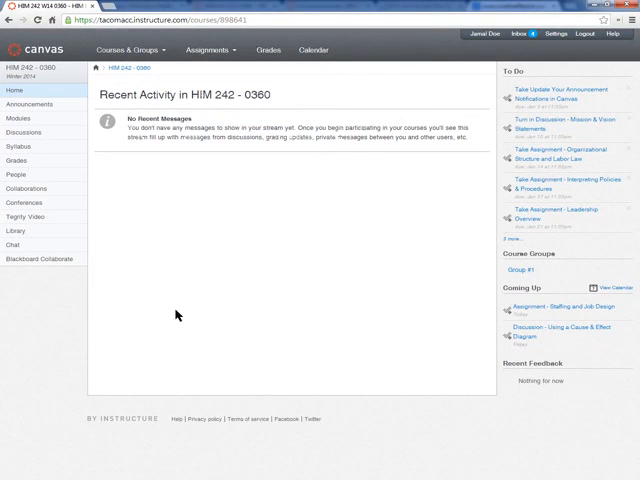
{"action": "mouse_move", "coordinate": [192, 120]}
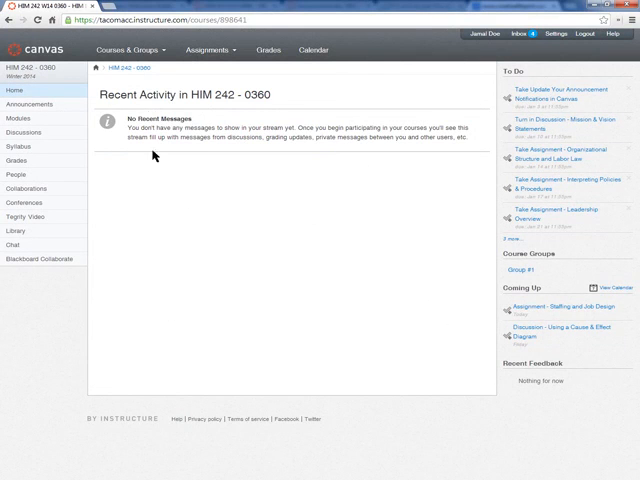
{"action": "mouse_move", "coordinate": [114, 184]}
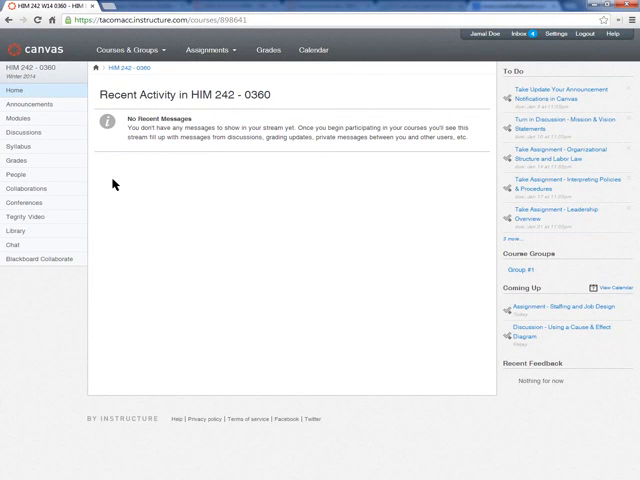
{"action": "mouse_move", "coordinate": [44, 148]}
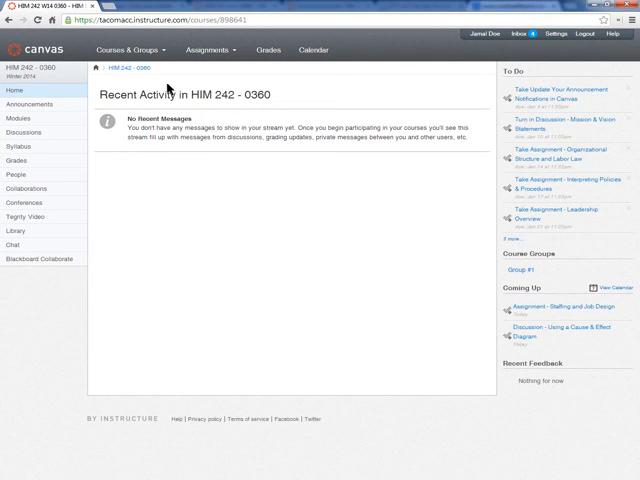
{"action": "mouse_move", "coordinate": [180, 164]}
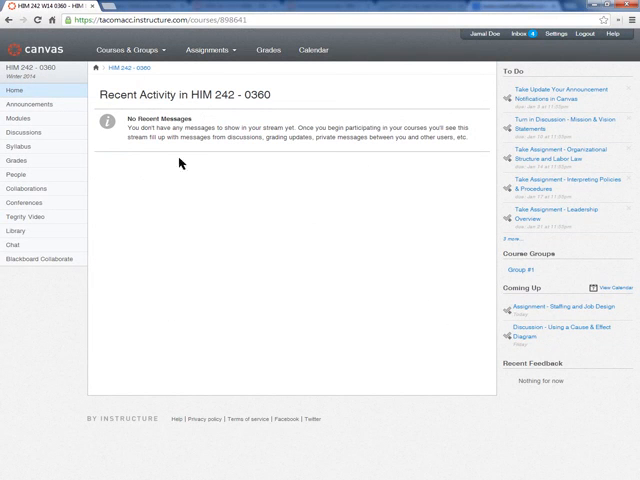
{"action": "mouse_move", "coordinate": [180, 194]}
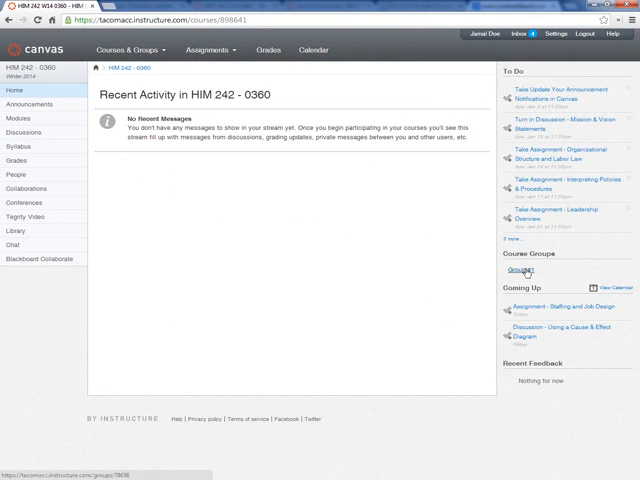
Step: Open Group #1 in a new browser tab and go to the HIM 242 course People roster
{"action": "right_click", "coordinate": [524, 272]}
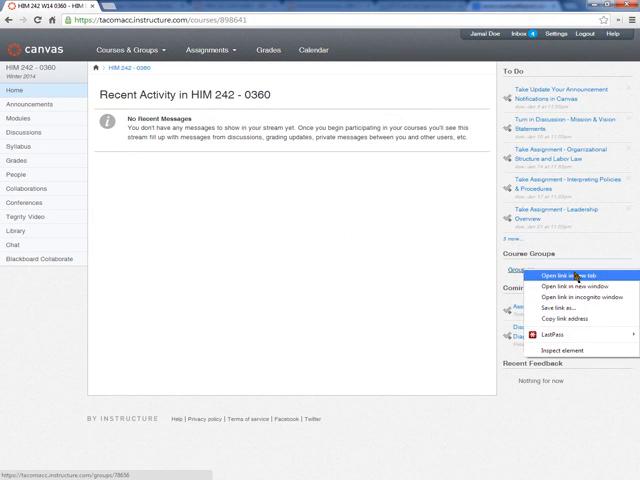
{"action": "left_click", "coordinate": [556, 278]}
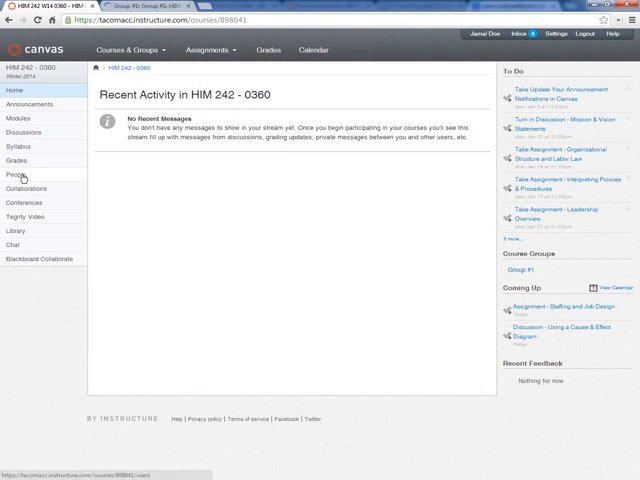
{"action": "left_click", "coordinate": [12, 176]}
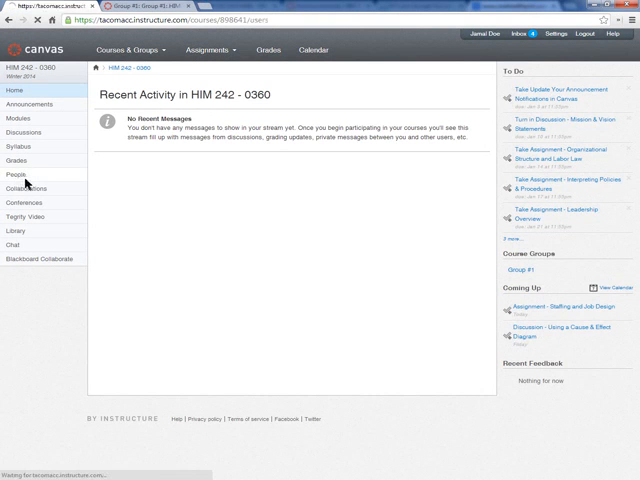
{"action": "left_click", "coordinate": [14, 172]}
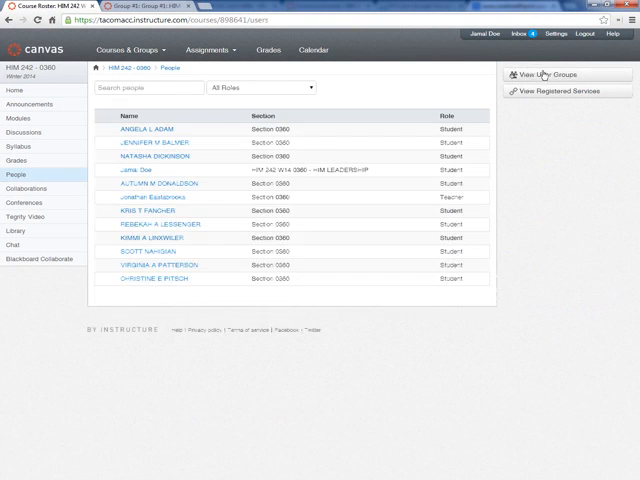
Step: Show the course's User Groups page listing Group #1 with 3 members
{"action": "left_click", "coordinate": [556, 74]}
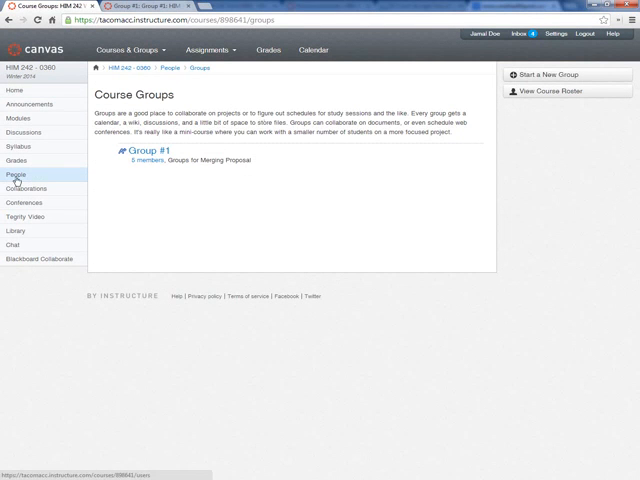
{"action": "left_click", "coordinate": [16, 174]}
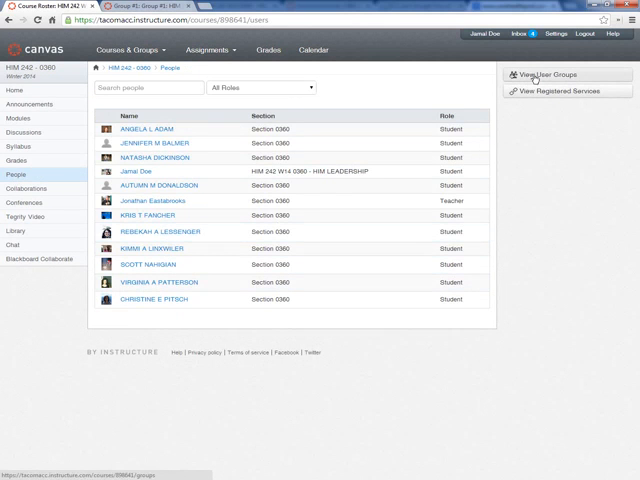
{"action": "left_click", "coordinate": [550, 74]}
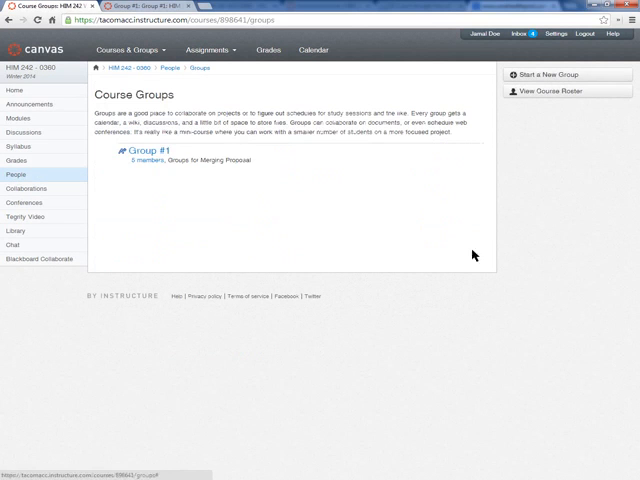
{"action": "mouse_move", "coordinate": [166, 202]}
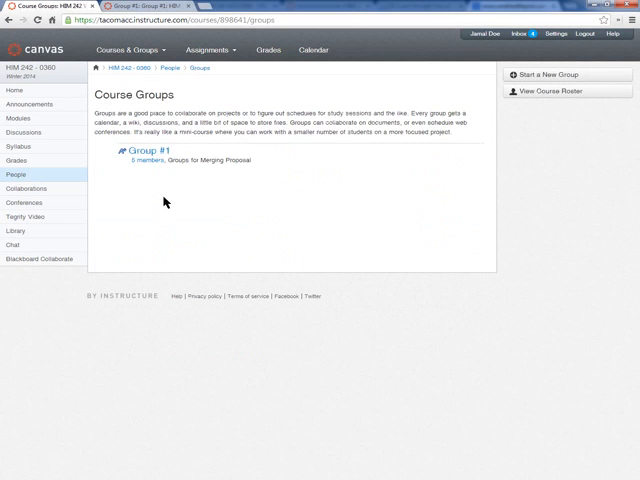
Step: Expand Group #1's member list, then enter the group's space and go to its Announcements
{"action": "left_click", "coordinate": [152, 148]}
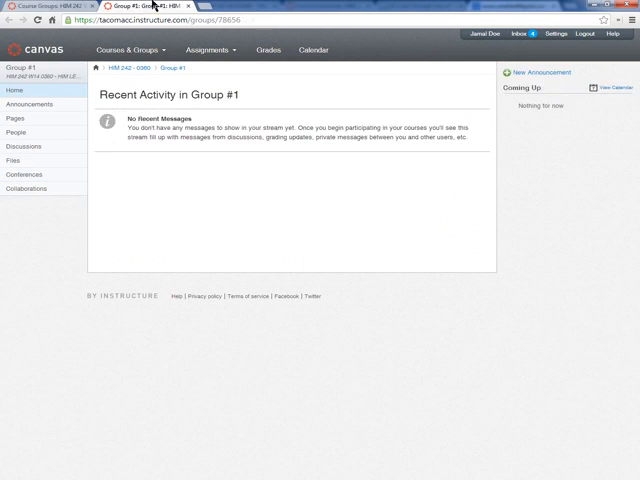
{"action": "left_click", "coordinate": [180, 68]}
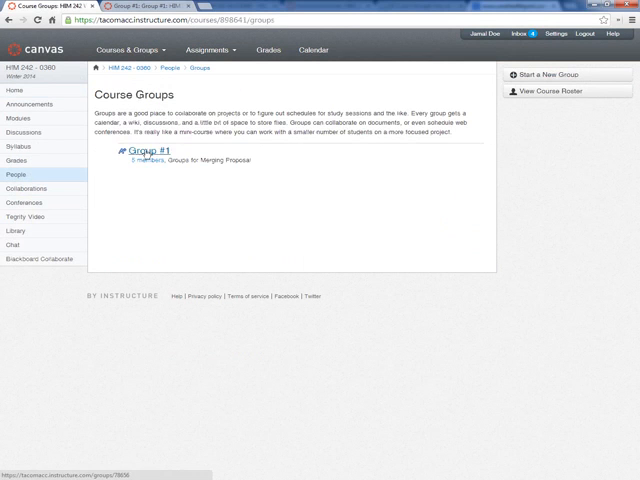
{"action": "left_click", "coordinate": [144, 160]}
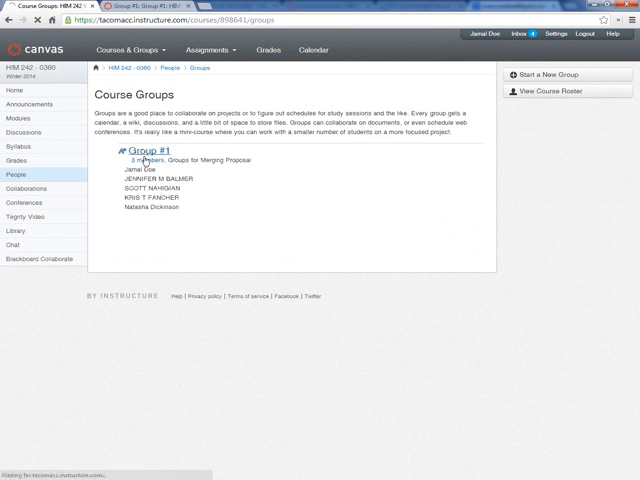
{"action": "left_click", "coordinate": [140, 148]}
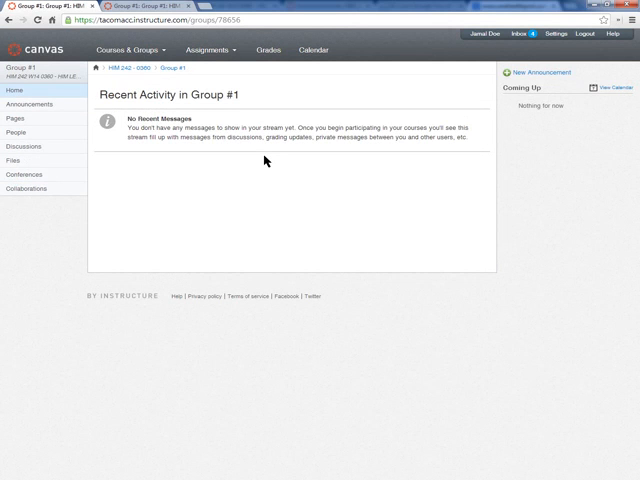
{"action": "mouse_move", "coordinate": [14, 118]}
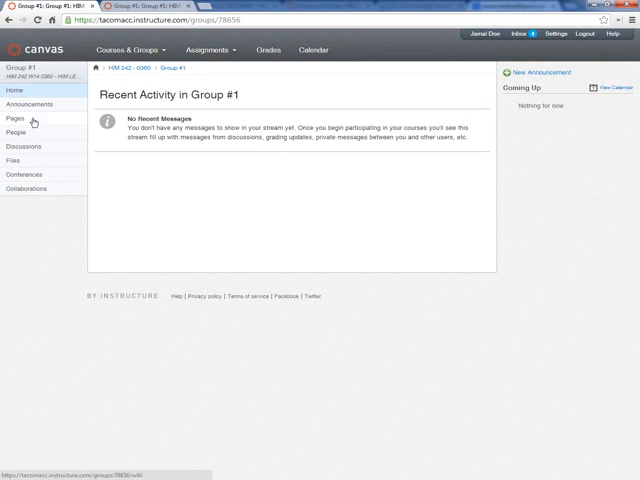
{"action": "left_click", "coordinate": [30, 104]}
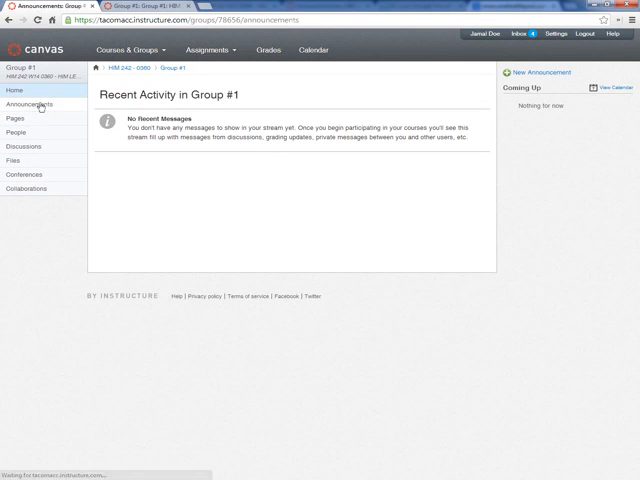
Step: Start a new group announcement titled 'Test'
{"action": "left_click", "coordinate": [34, 104]}
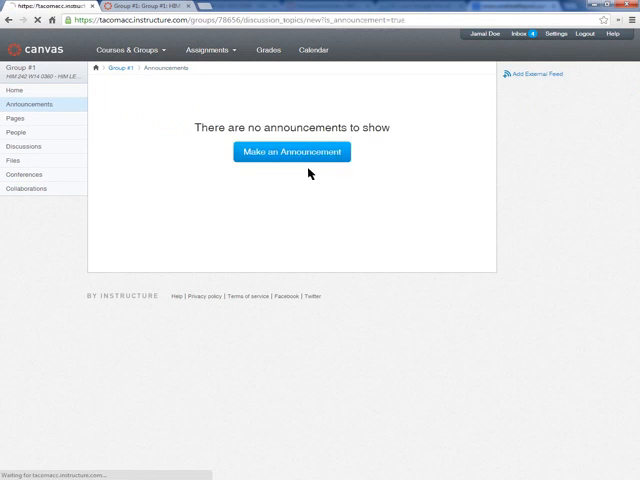
{"action": "left_click", "coordinate": [292, 152]}
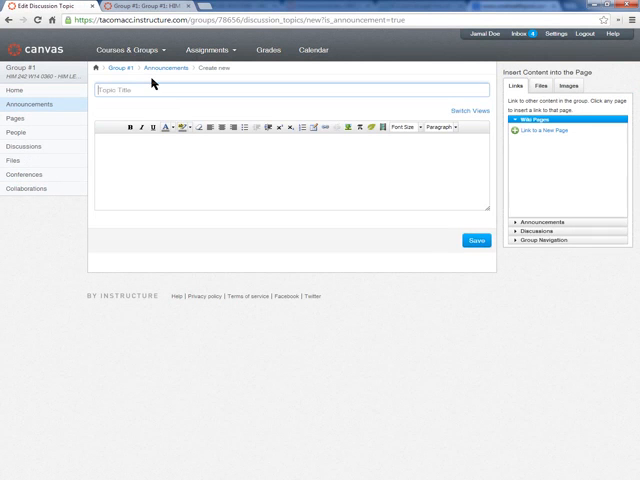
{"action": "type", "text": "Test"}
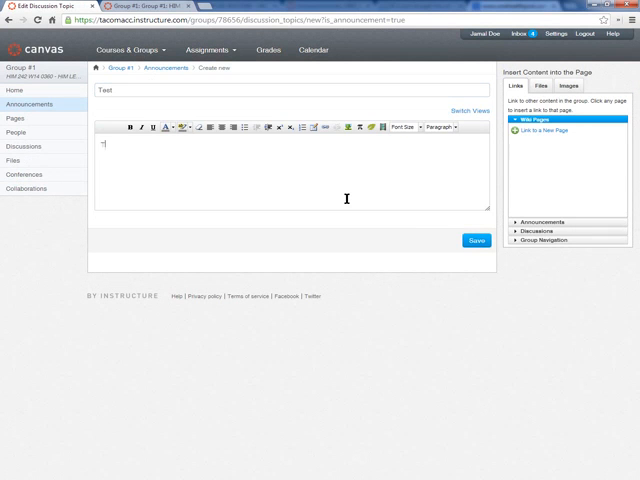
Step: Write the body 'This is a test... goofing around. Disregard.' and publish the announcement
{"action": "type", "text": "This is a test."}
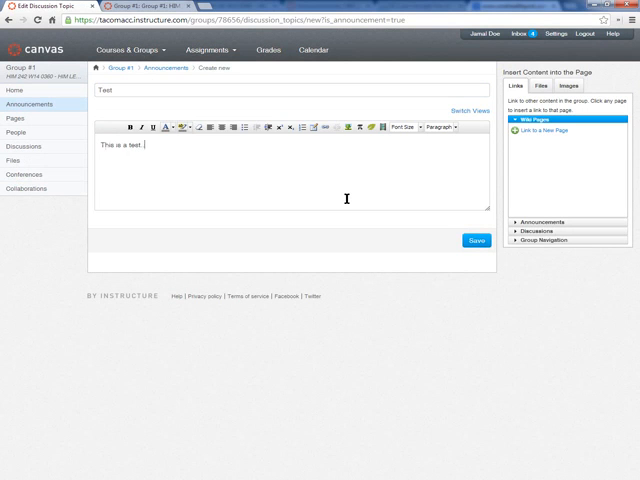
{"action": "type", "text": "...just Jonatha"}
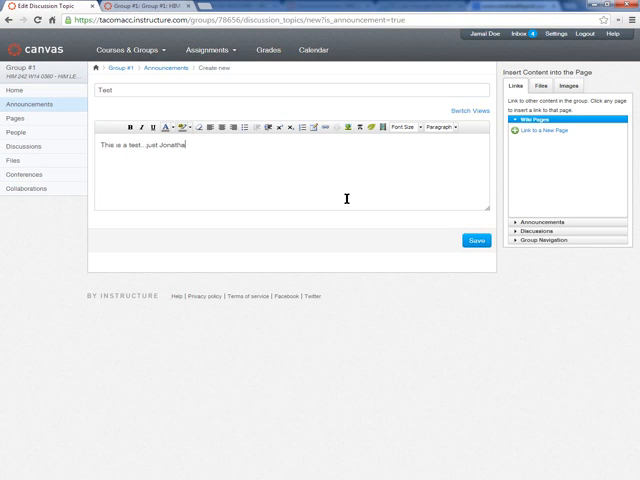
{"action": "type", "text": "goofing around"}
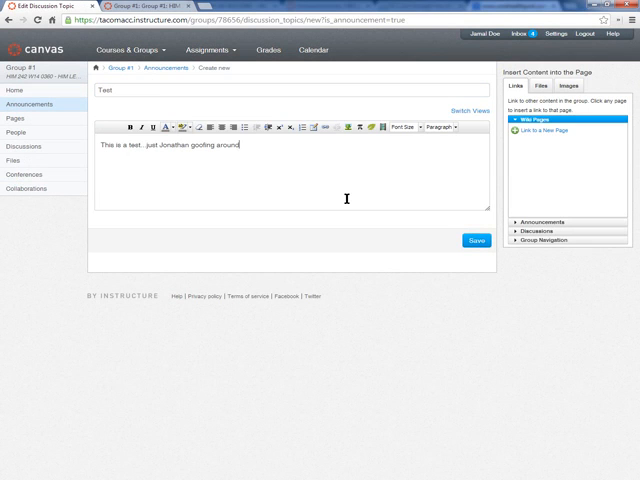
{"action": "type", "text": "Disregard."}
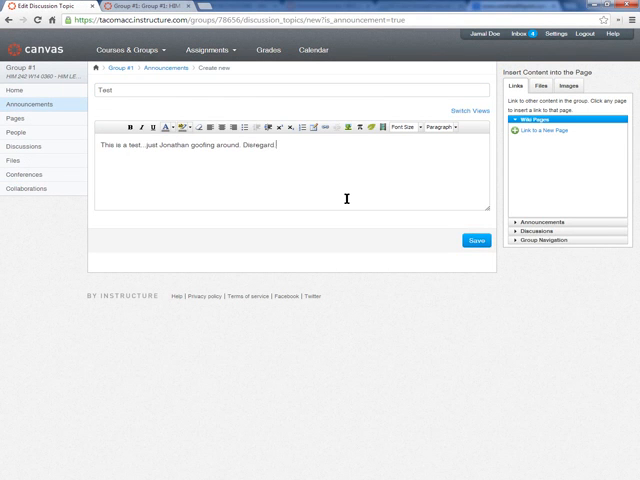
{"action": "mouse_move", "coordinate": [444, 224]}
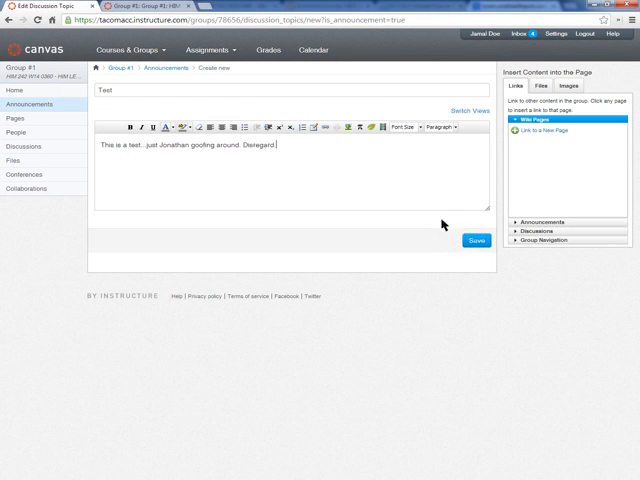
{"action": "left_click", "coordinate": [476, 240]}
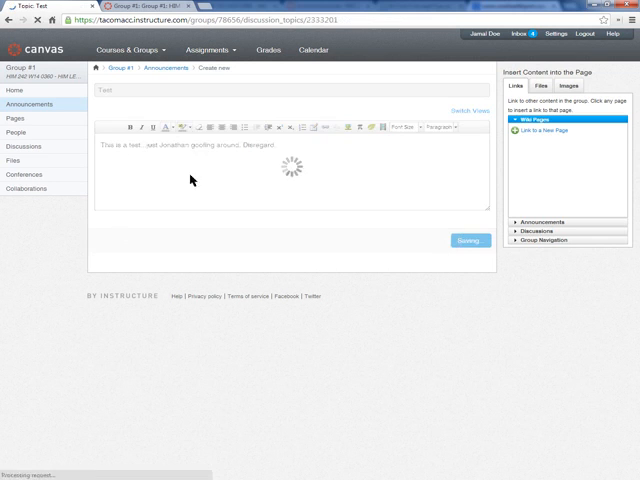
Step: Review the posted Test announcement and go to the group's People page
{"action": "left_click", "coordinate": [468, 240]}
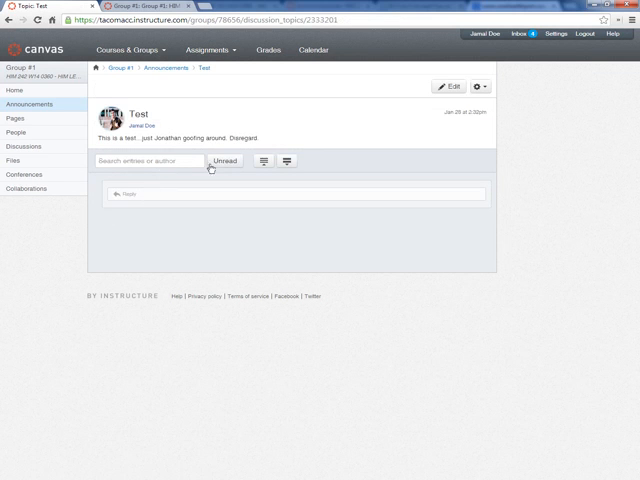
{"action": "mouse_move", "coordinate": [292, 144]}
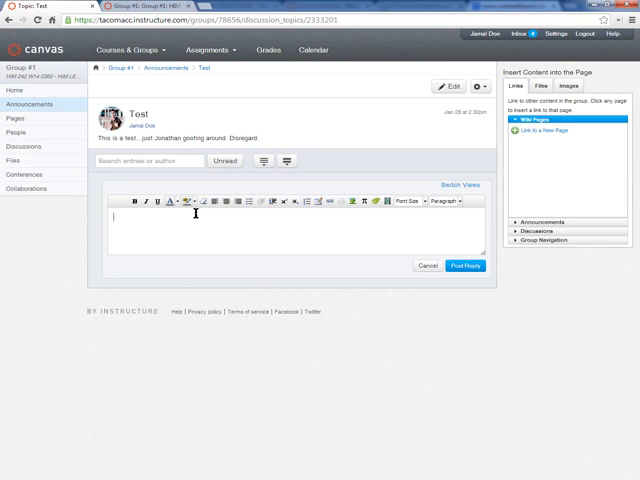
{"action": "mouse_move", "coordinate": [186, 212]}
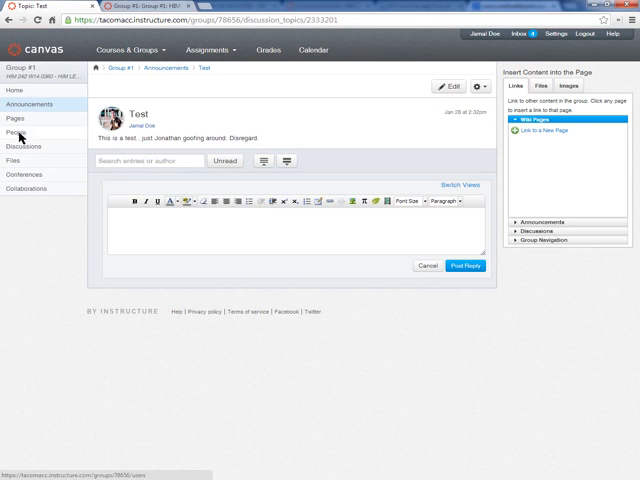
{"action": "left_click", "coordinate": [16, 132]}
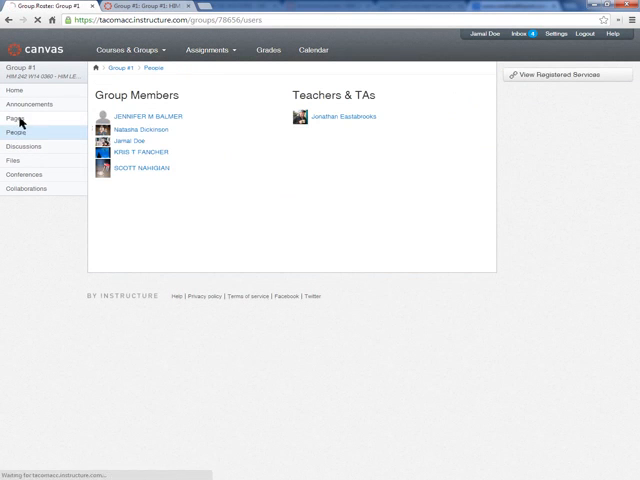
Step: View the group's wiki Front Page, then go to the empty group Discussions list
{"action": "left_click", "coordinate": [14, 120]}
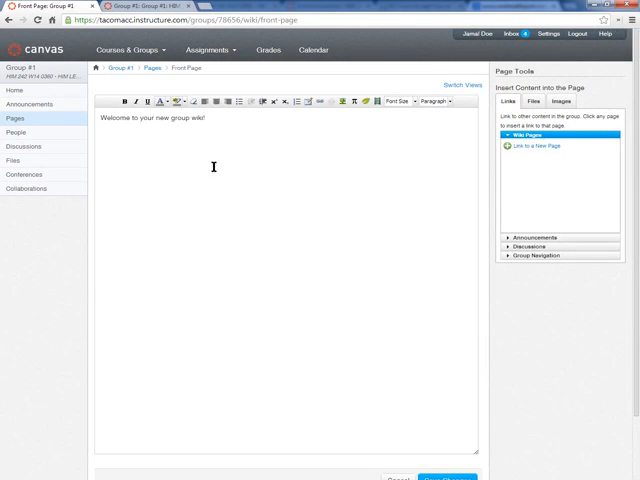
{"action": "scroll", "scroll_direction": "down", "scroll_amount": 3}
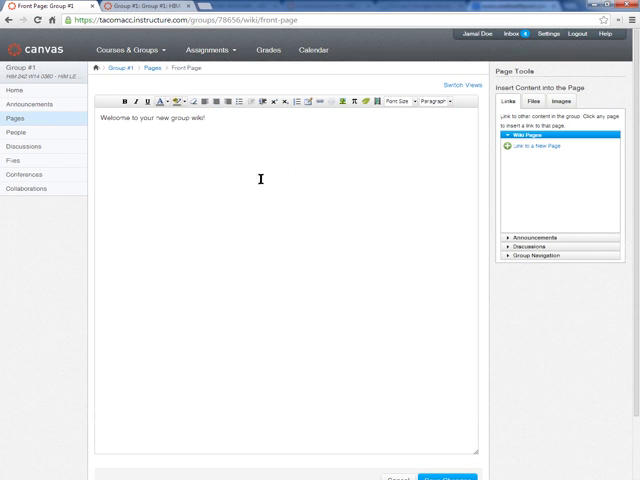
{"action": "mouse_move", "coordinate": [212, 140]}
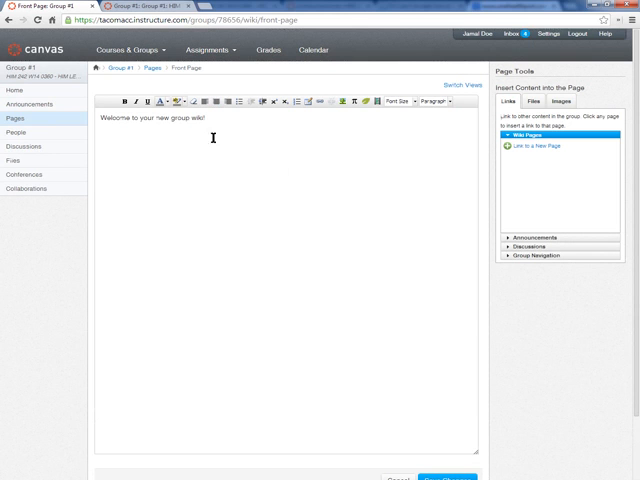
{"action": "mouse_move", "coordinate": [30, 188]}
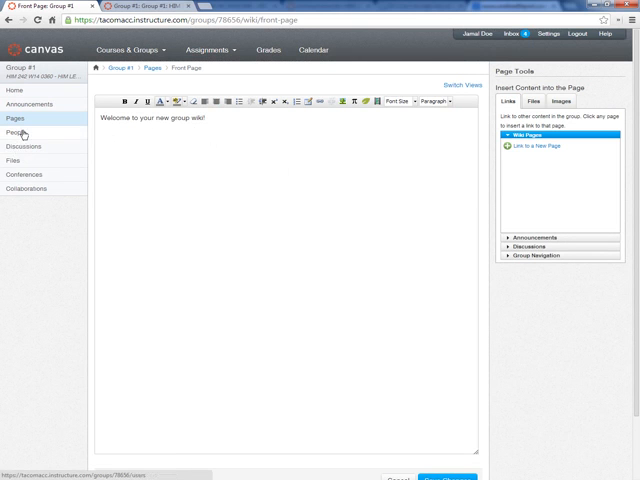
{"action": "left_click", "coordinate": [28, 146]}
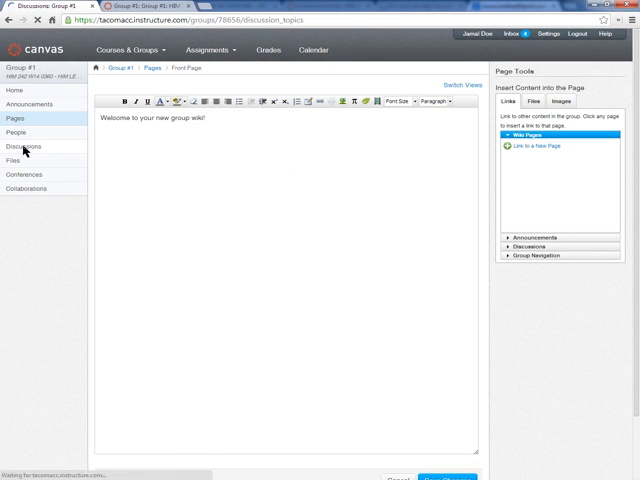
{"action": "left_click", "coordinate": [28, 146]}
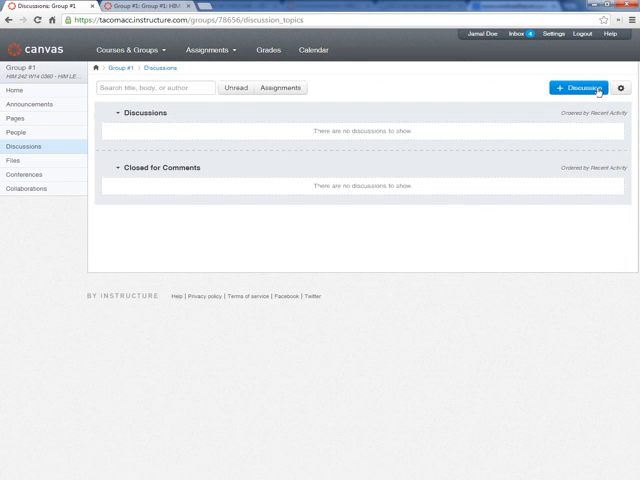
Step: Start a 'Test' discussion asking members to post their idea, with threaded replies allowed
{"action": "left_click", "coordinate": [578, 88]}
{"action": "type", "text": "Test"}
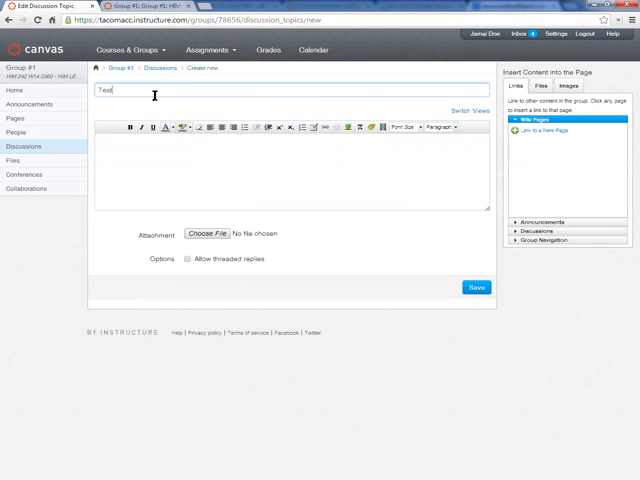
{"action": "type", "text": "Please"}
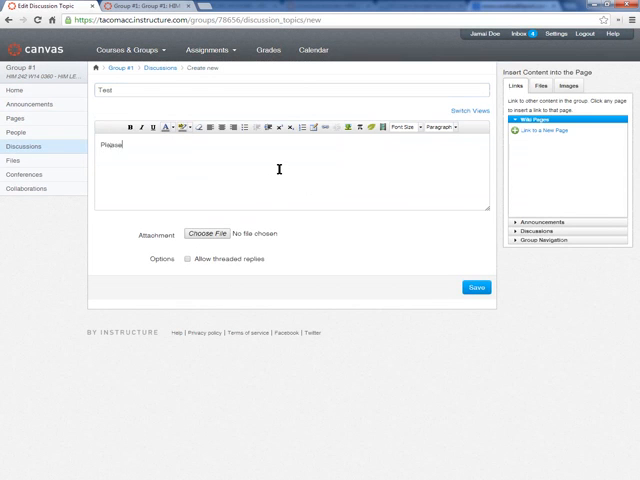
{"action": "type", "text": "post your c"}
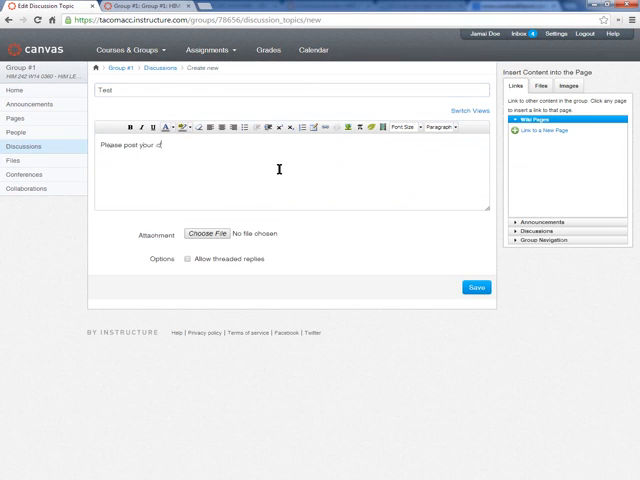
{"action": "type", "text": "idea here"}
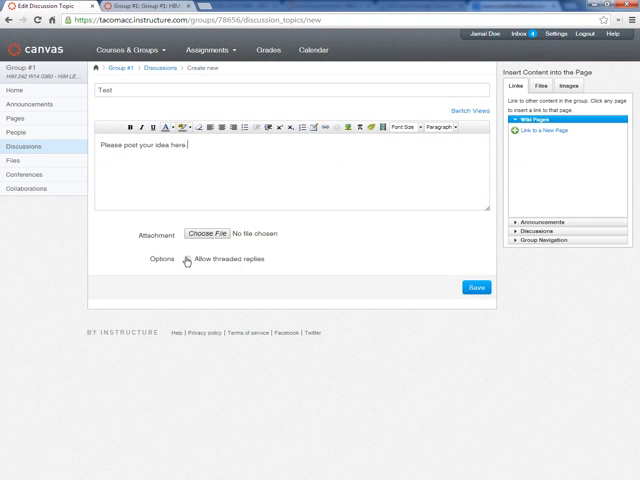
{"action": "left_click", "coordinate": [194, 260]}
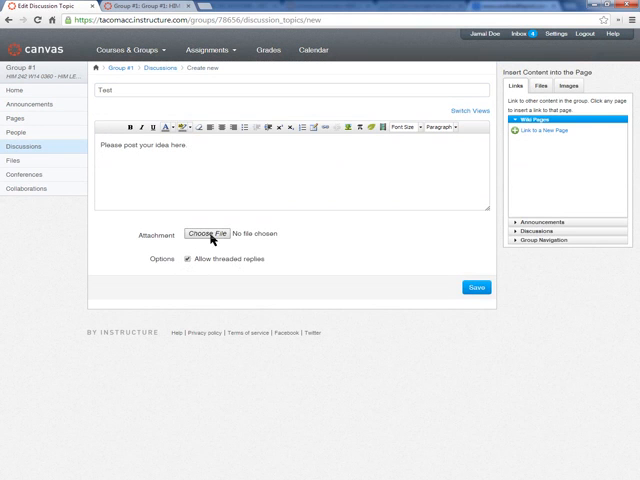
Step: Add that instructions are in the attachment uploaded and publish the discussion
{"action": "type", "text": "Red"}
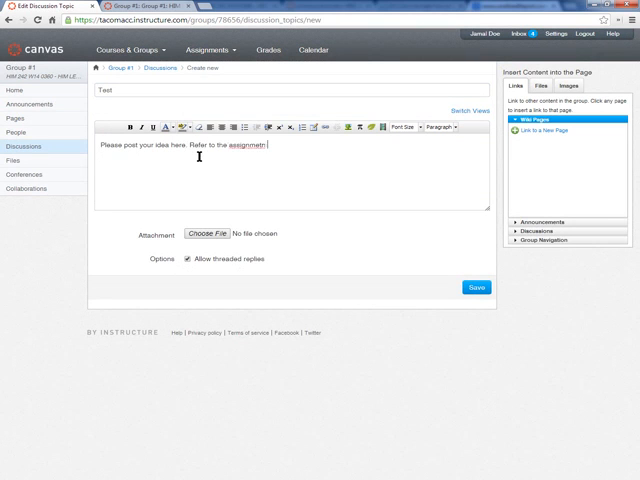
{"action": "type", "text": "instructions v"}
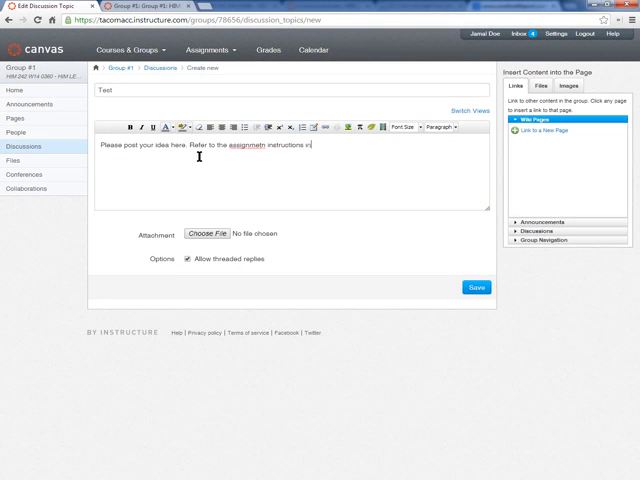
{"action": "type", "text": "int he attachment that Mr. E"}
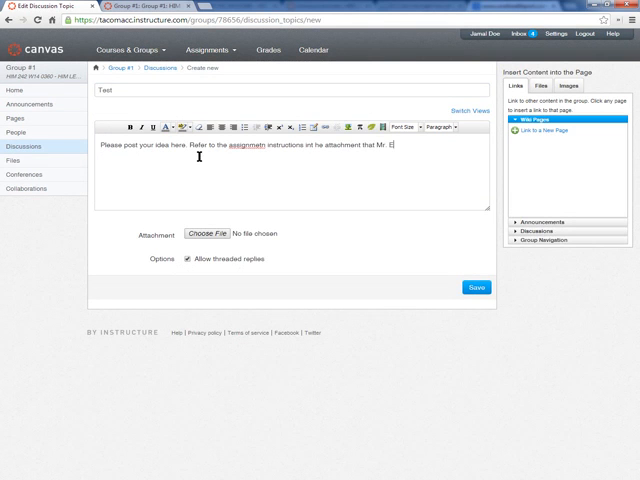
{"action": "type", "text": "uploaded!"}
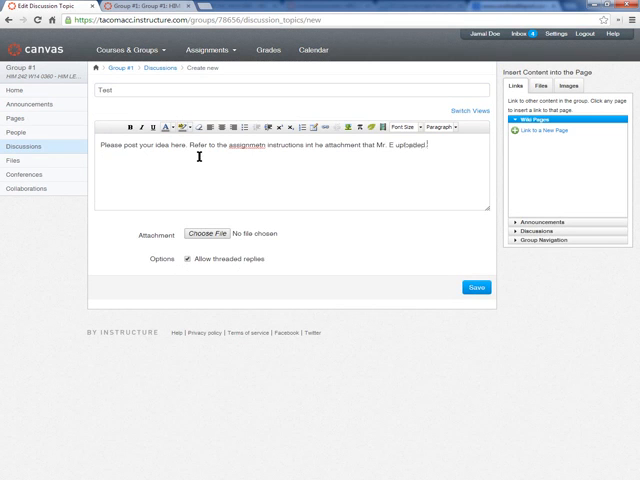
{"action": "left_click", "coordinate": [476, 288]}
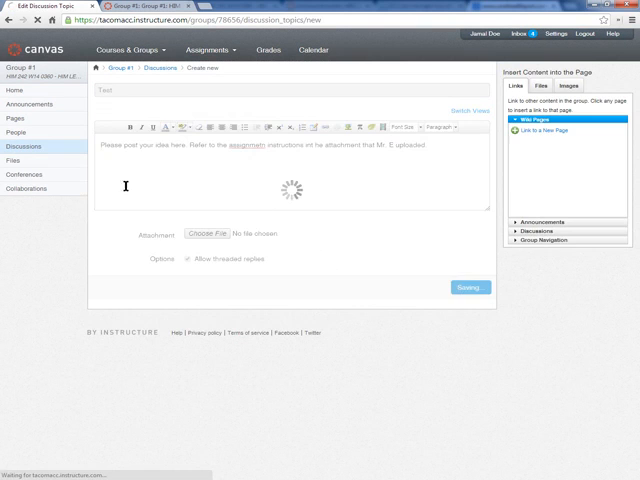
{"action": "left_click", "coordinate": [468, 288]}
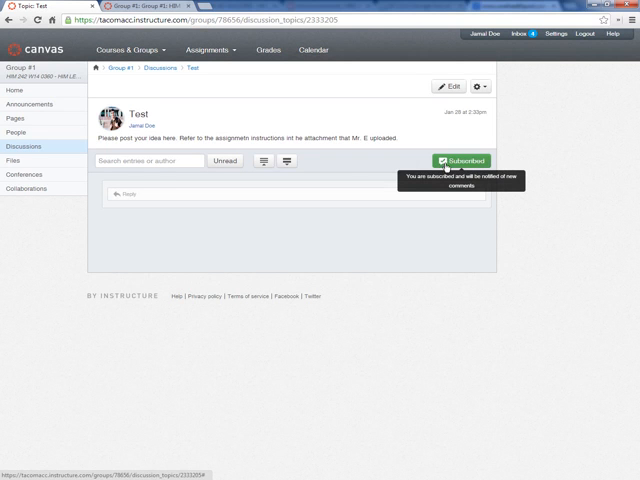
{"action": "left_click", "coordinate": [460, 160]}
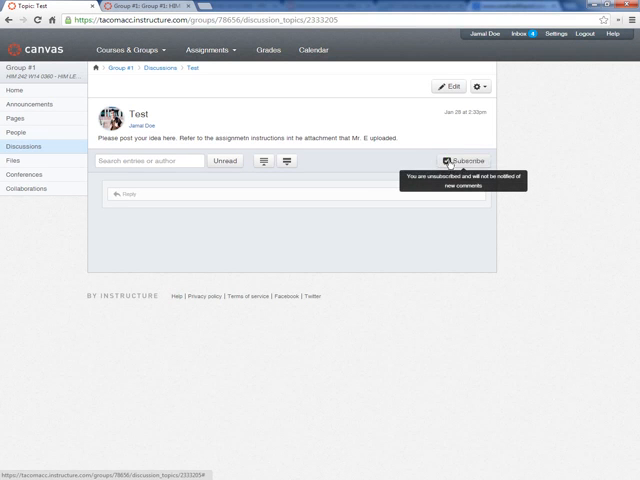
{"action": "left_click", "coordinate": [464, 160]}
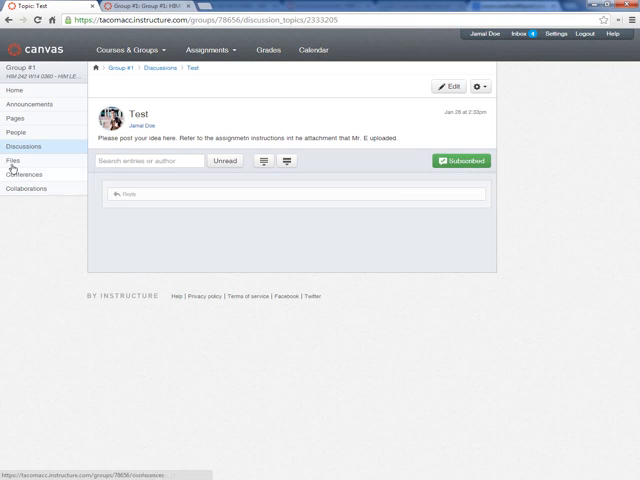
{"action": "left_click", "coordinate": [24, 176]}
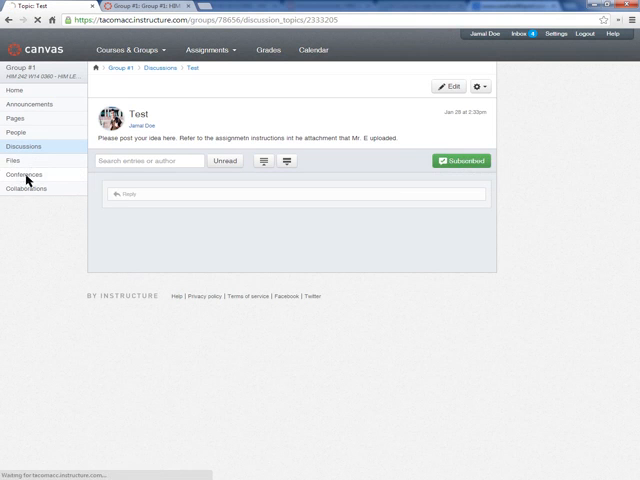
Step: Go to the group's empty Conferences page and start a New Conference form
{"action": "left_click", "coordinate": [28, 176]}
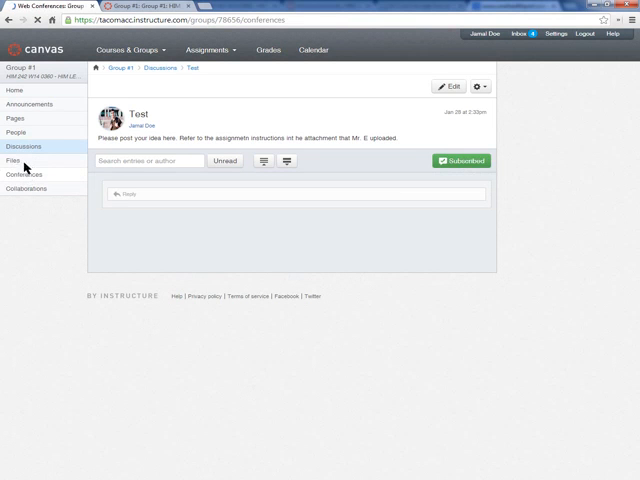
{"action": "left_click", "coordinate": [24, 174]}
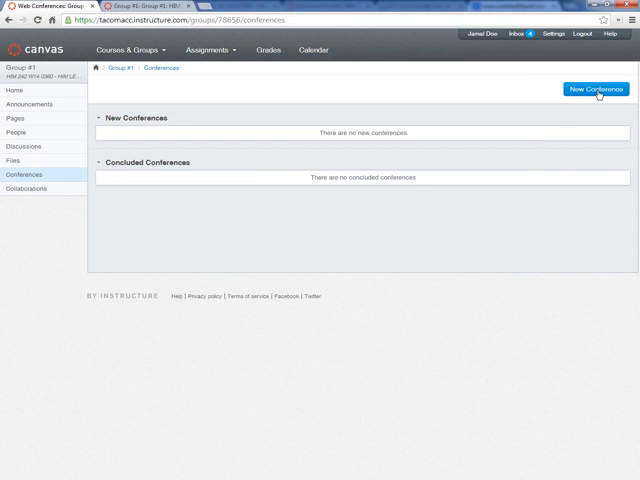
{"action": "left_click", "coordinate": [596, 88]}
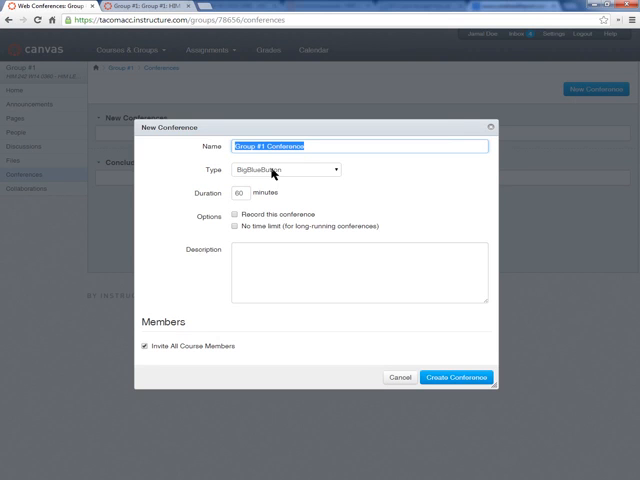
{"action": "mouse_move", "coordinate": [212, 200]}
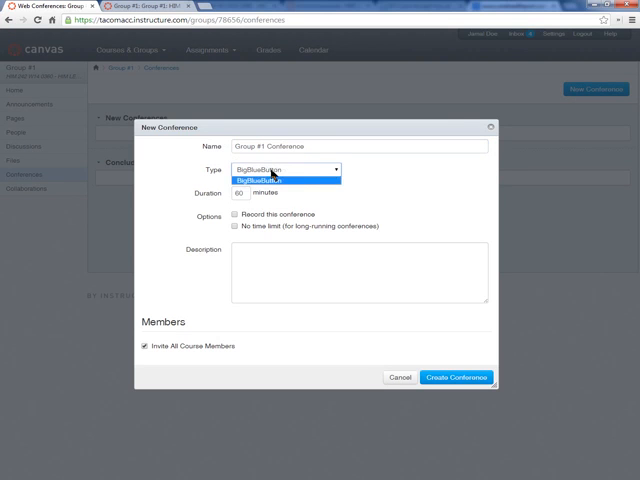
{"action": "left_click", "coordinate": [284, 168]}
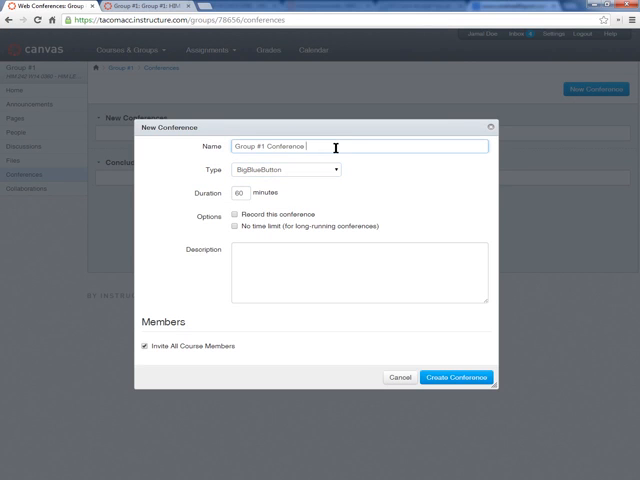
{"action": "type", "text": "for ideal"}
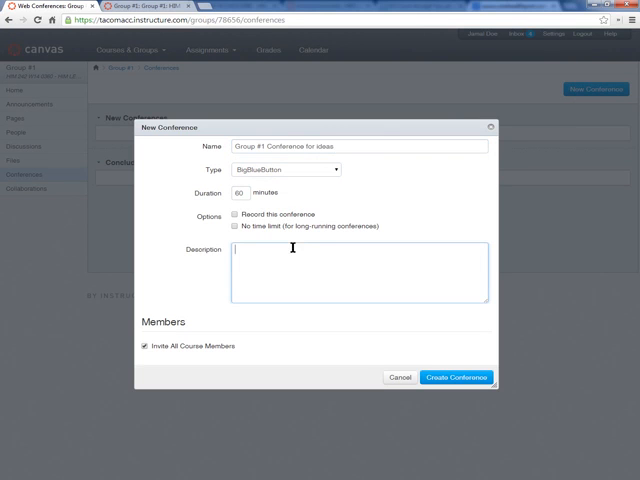
{"action": "type", "text": "dastasdf"}
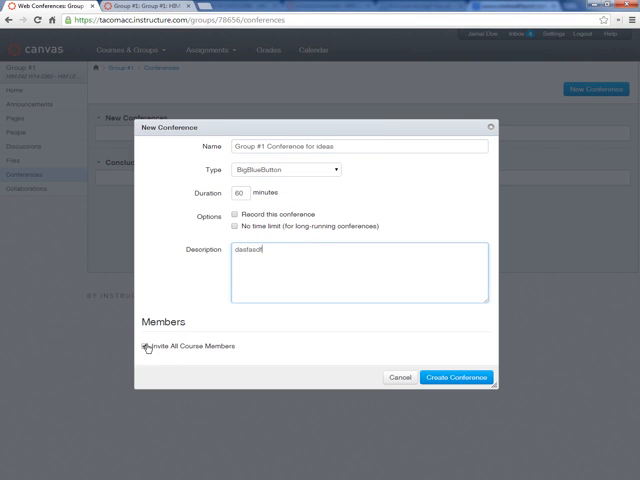
{"action": "left_click", "coordinate": [146, 344]}
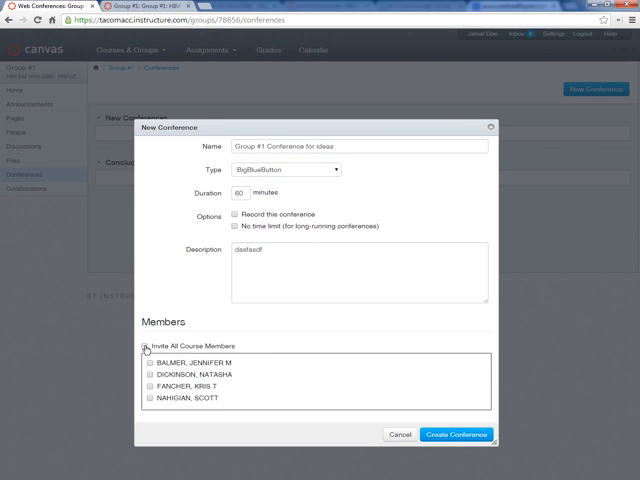
{"action": "left_click", "coordinate": [144, 344]}
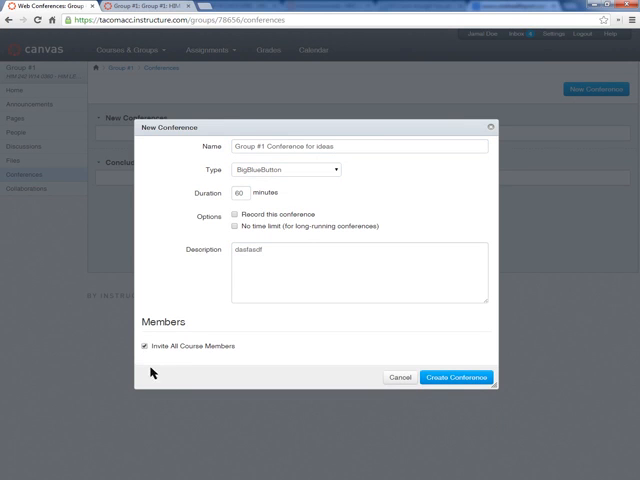
{"action": "mouse_move", "coordinate": [296, 372]}
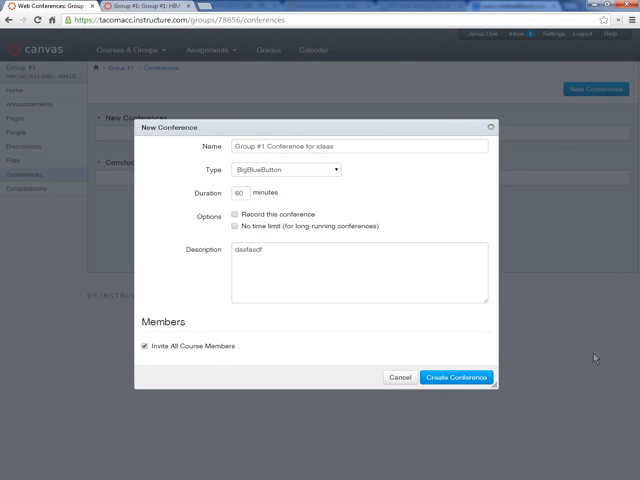
{"action": "mouse_move", "coordinate": [370, 412]}
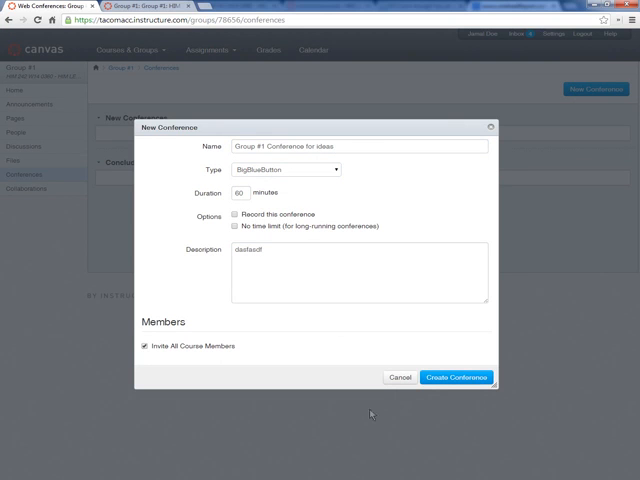
{"action": "mouse_move", "coordinate": [424, 320]}
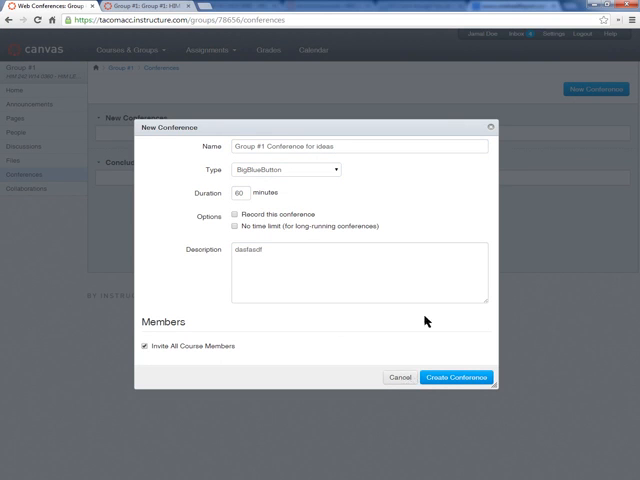
{"action": "mouse_move", "coordinate": [400, 376]}
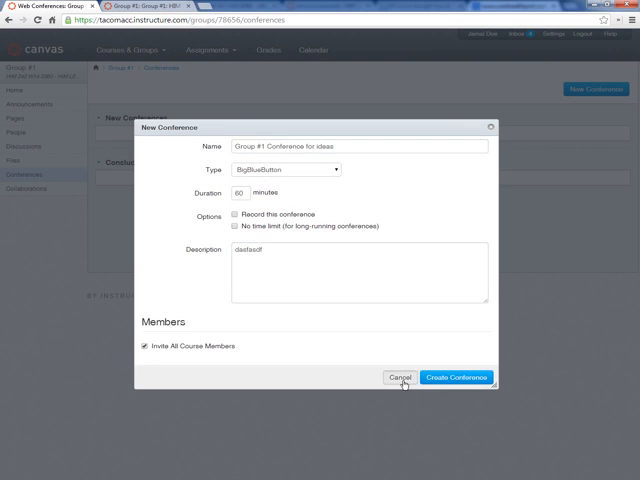
{"action": "left_click", "coordinate": [400, 376]}
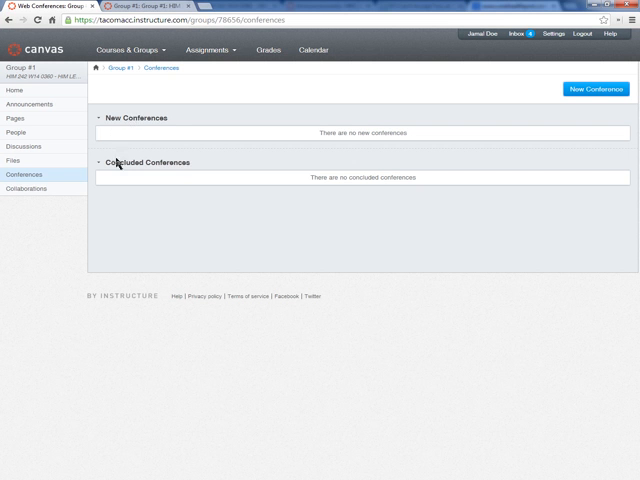
{"action": "mouse_move", "coordinate": [28, 188]}
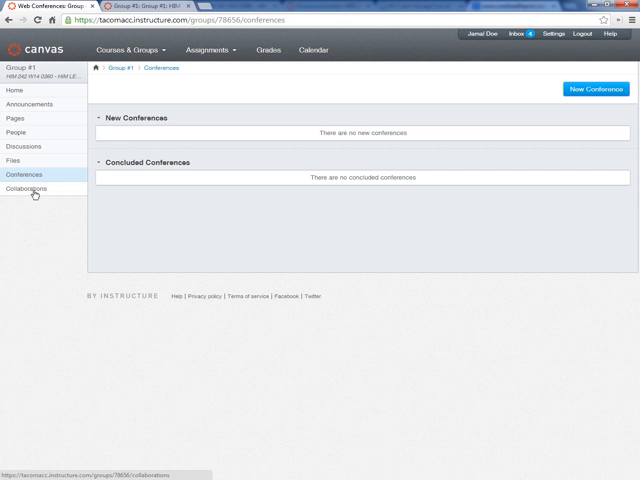
Step: Go to the group's Collaborations page with Google Docs as the collaboration type
{"action": "left_click", "coordinate": [32, 188]}
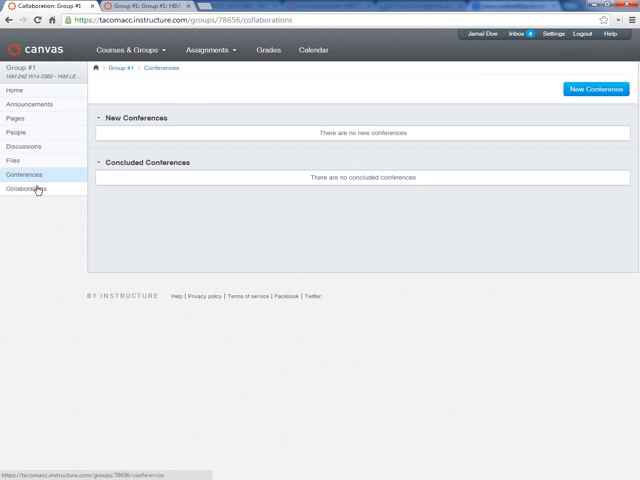
{"action": "left_click", "coordinate": [34, 174]}
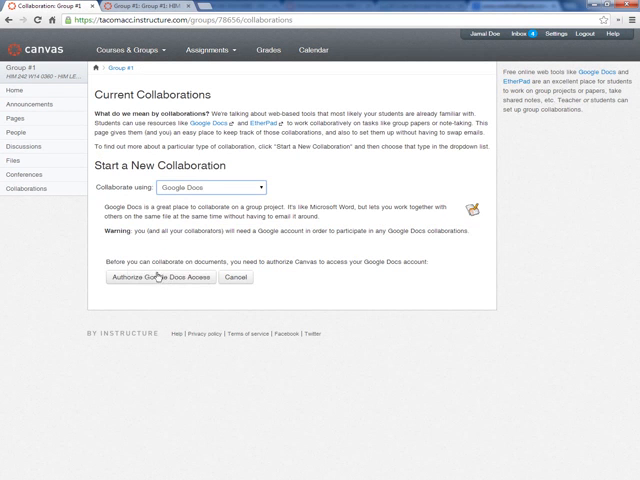
{"action": "mouse_move", "coordinate": [264, 202]}
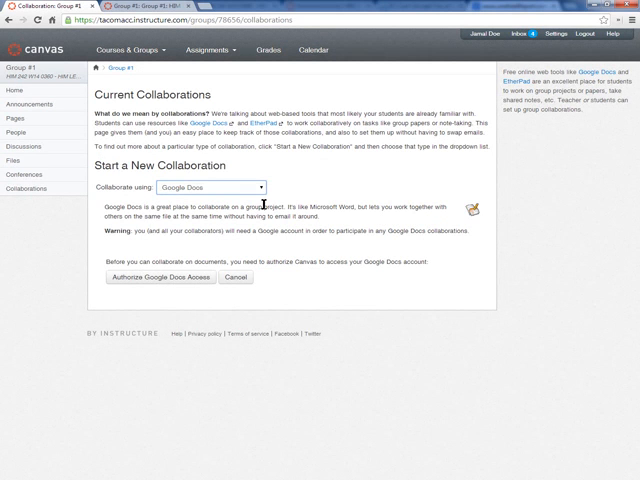
{"action": "mouse_move", "coordinate": [92, 226]}
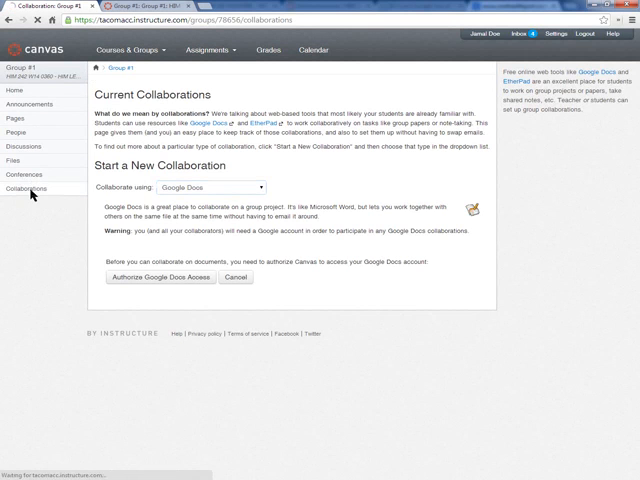
Step: Reload Collaborations so the new collaboration form uses EtherPad with group member collaborators
{"action": "left_click", "coordinate": [204, 188]}
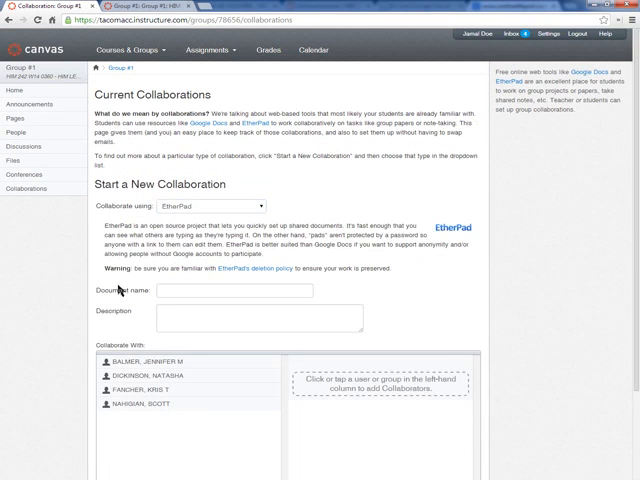
{"action": "mouse_move", "coordinate": [336, 184]}
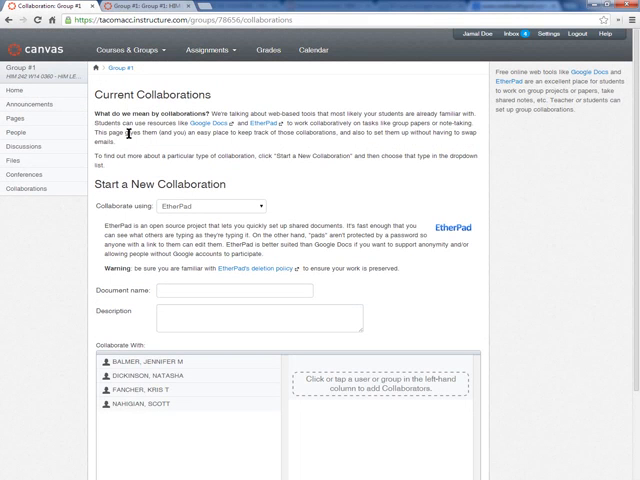
{"action": "mouse_move", "coordinate": [184, 168]}
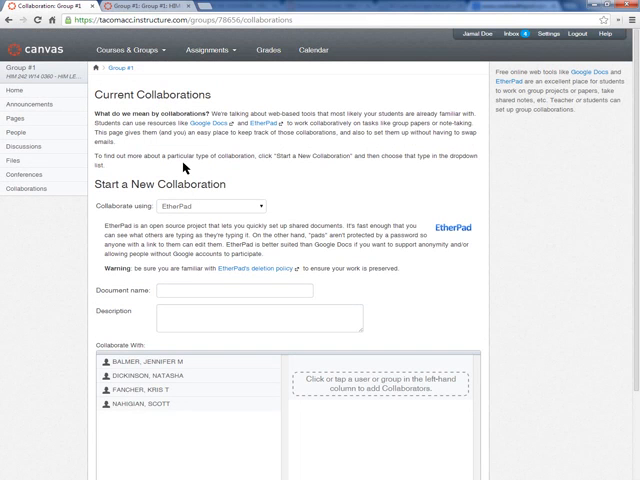